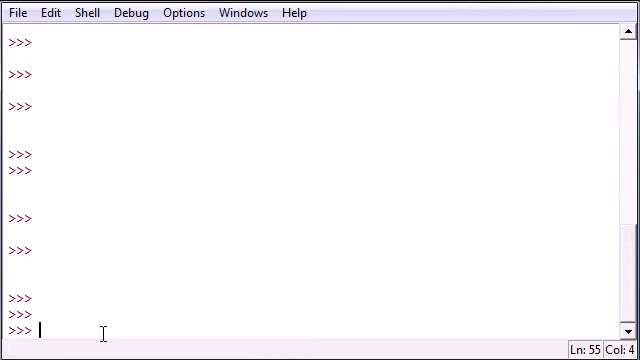
Open a new blank untitled editor window from the IDLE shell
key(Return)
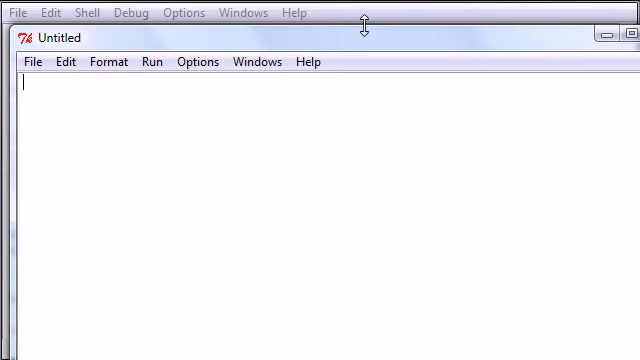
Write def testmod(): with print "this baby worked" in the editor and begin saving it
text(def)
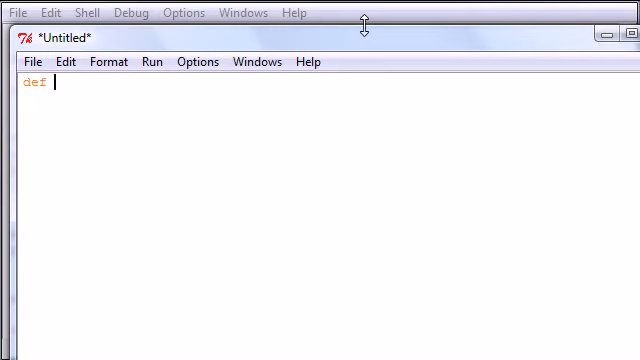
text(testmod)
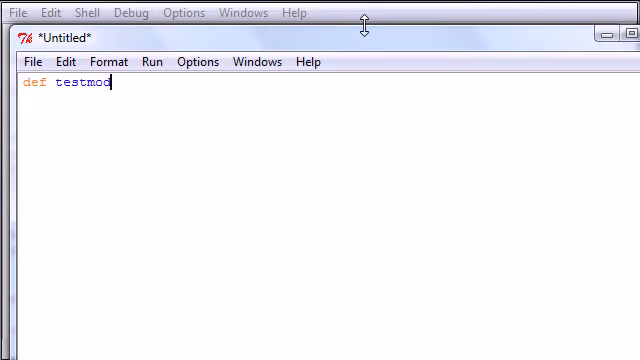
text(d():)
click(330, 98)
text(pri)
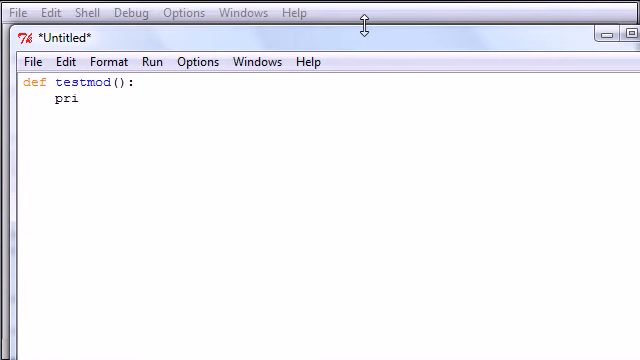
text(nt "")
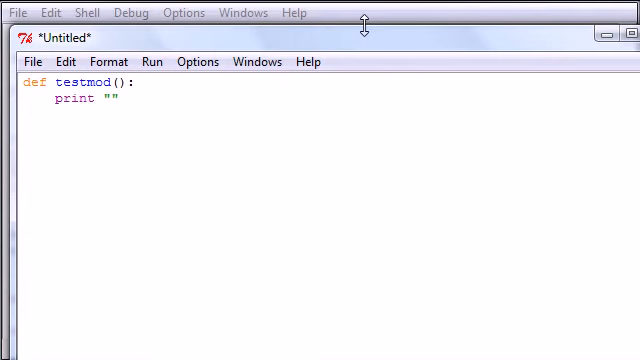
text(this baby)
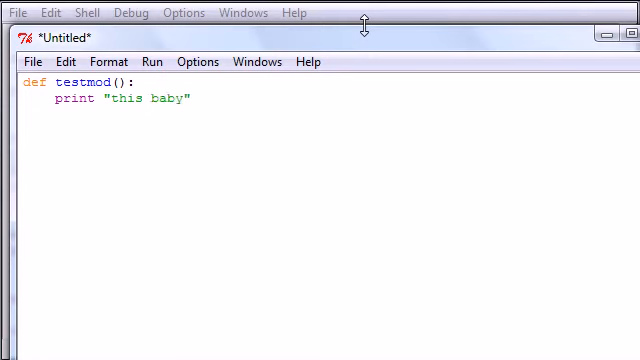
text(worked)
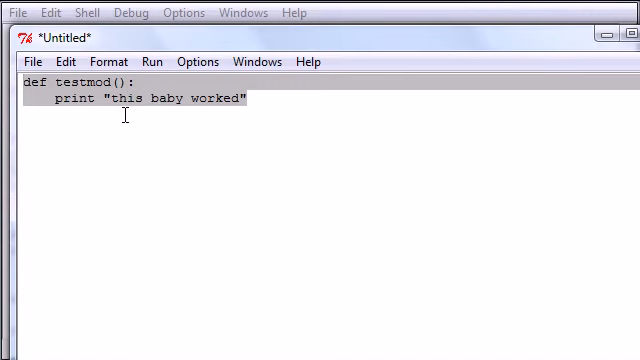
click(32, 60)
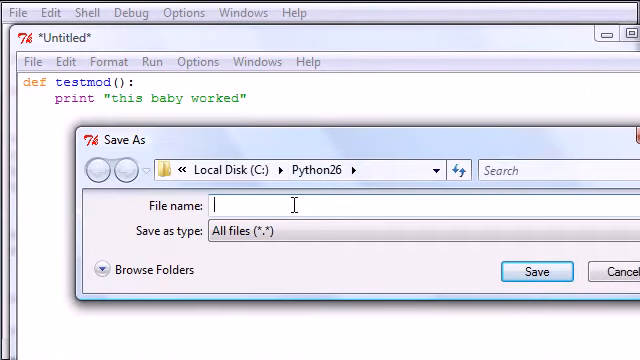
mouse_move(292, 196)
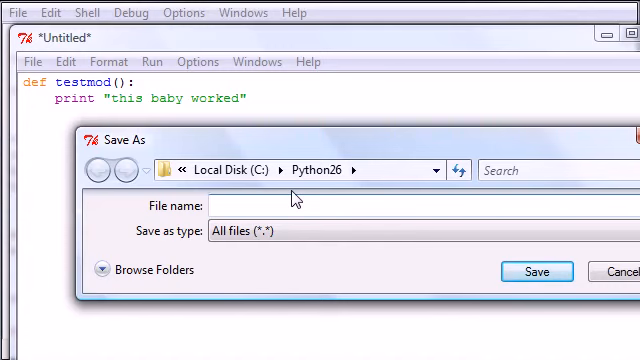
Save the script as swineflu.py in the C:\Python26 folder
text(swin)
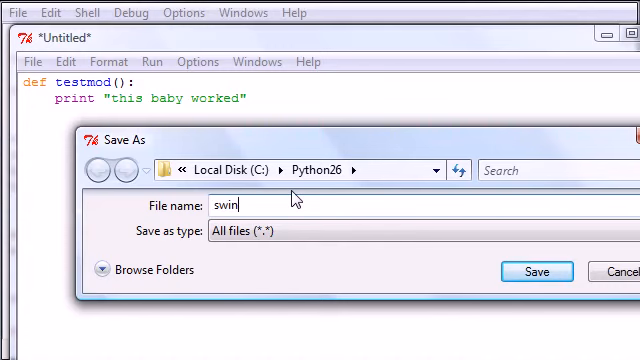
text(eflu)
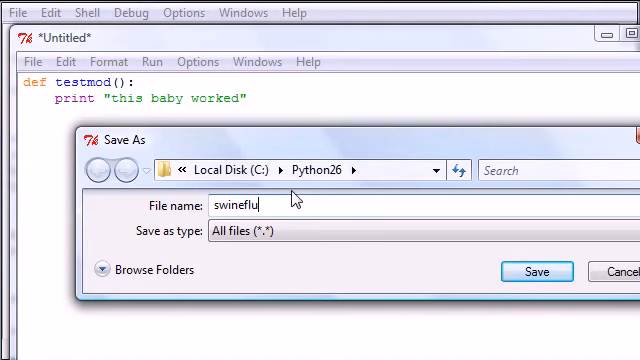
text(.)
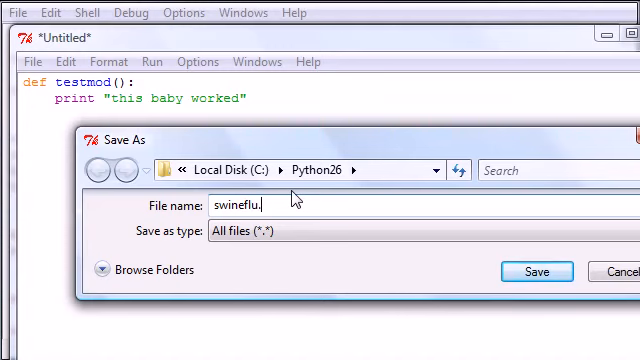
text(py)
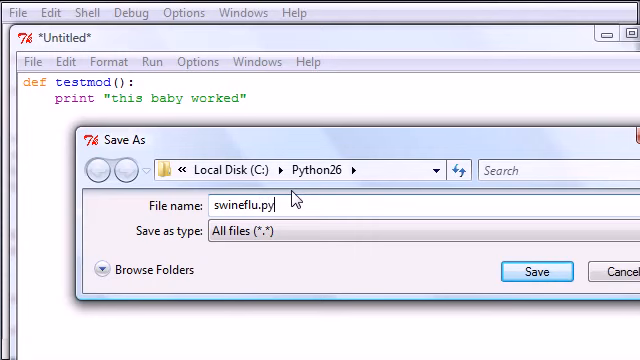
double_click(240, 204)
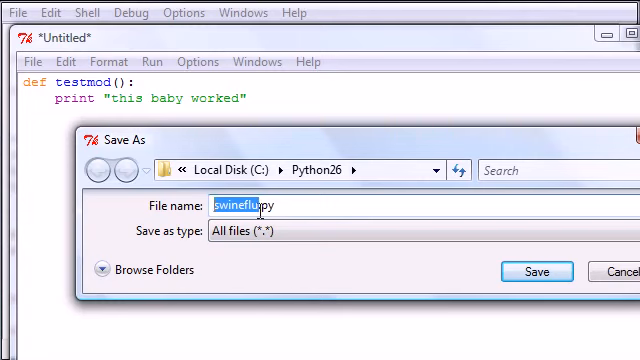
click(536, 272)
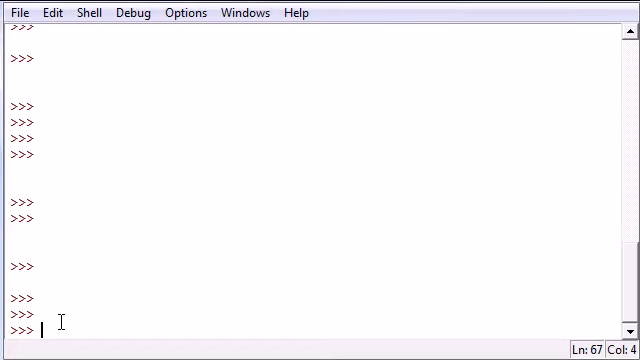
Run import swineflu in the shell without errors and start the next line
text(import)
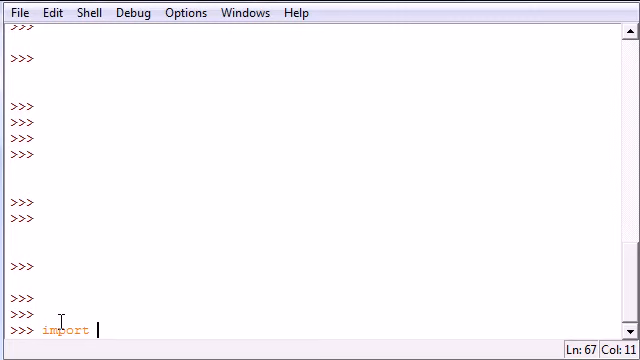
text(swine)
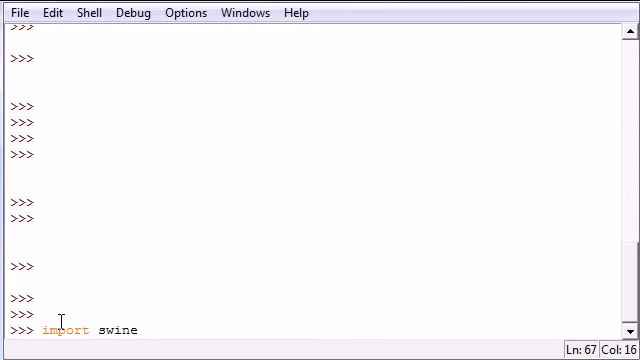
text(flu)
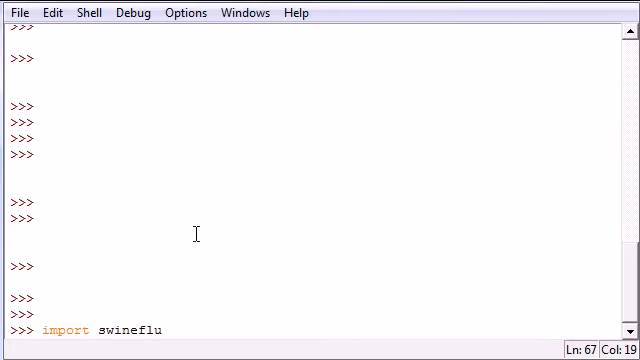
double_click(120, 328)
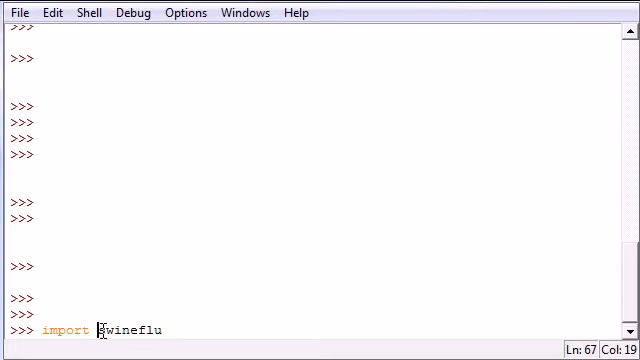
double_click(118, 328)
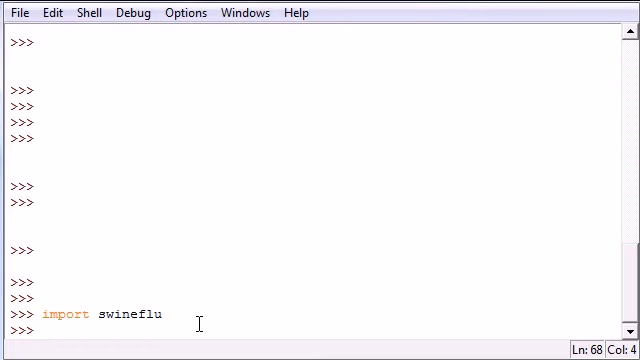
key(Return)
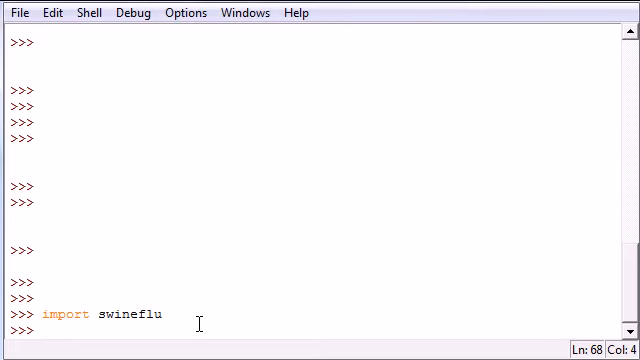
text(obj)
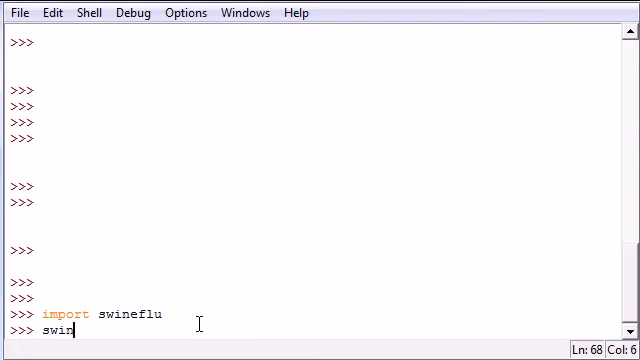
Enter the call swineflu.testmod() in the shell
text(eflu)
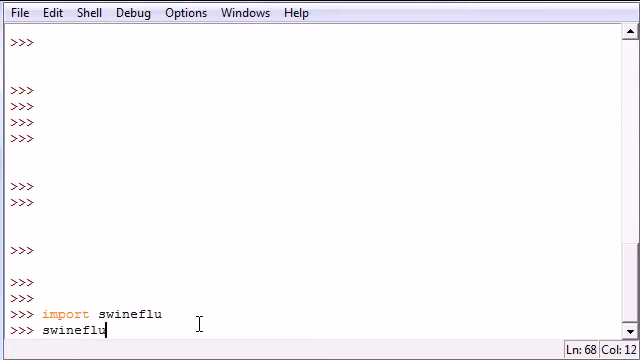
text(.)
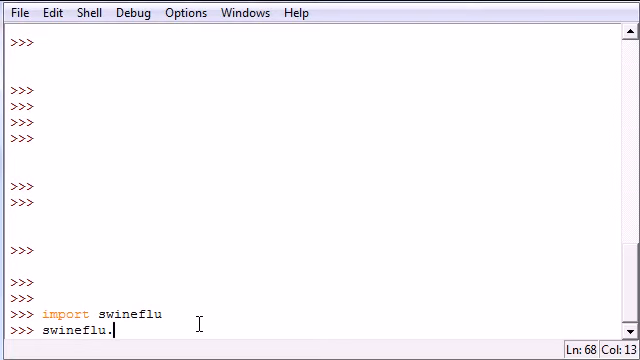
text(test)
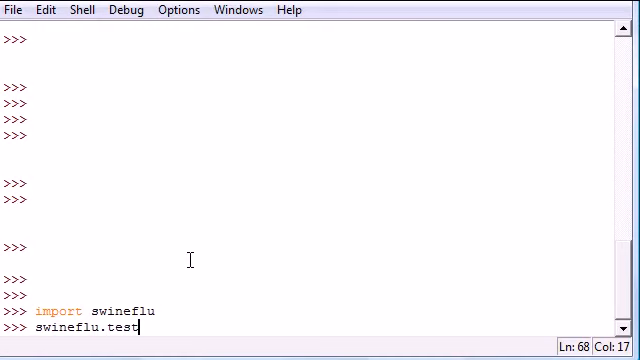
text(mod())
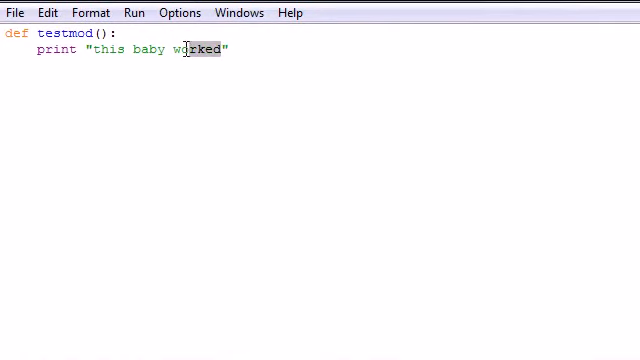
Change the print message to "this baby is fat" and save swineflu.py
key(Delete)
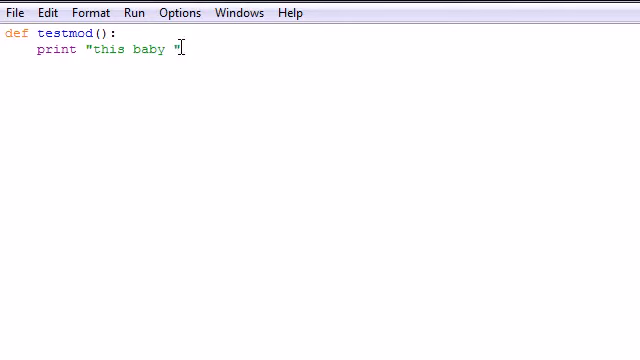
text(is fat)
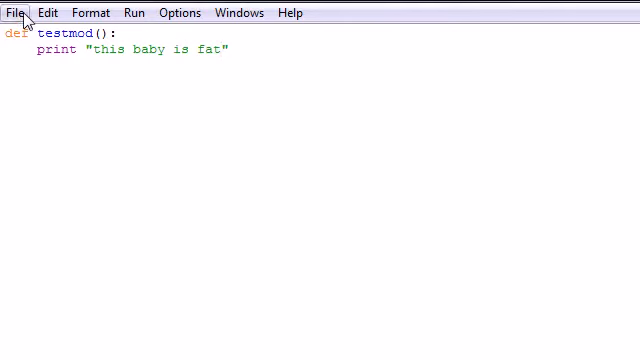
click(16, 12)
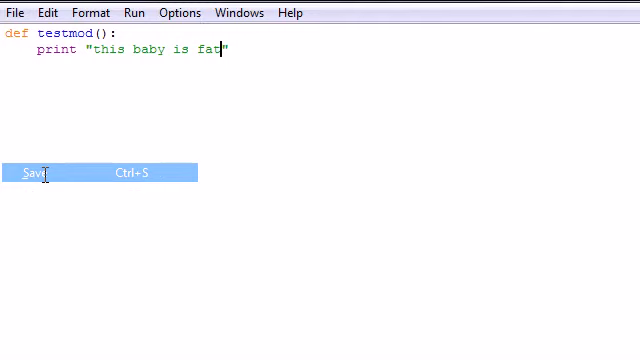
click(36, 172)
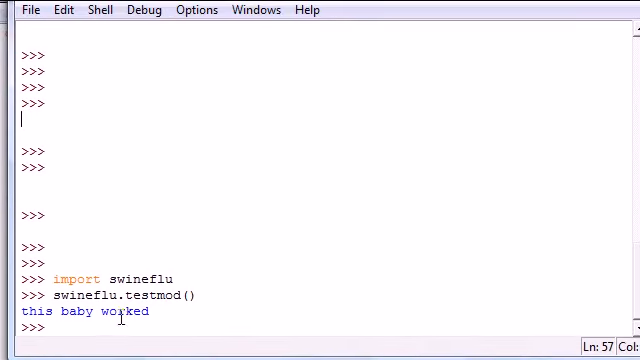
Re-enter import swineflu and swineflu.testmod() in the old shell before opening a fresh one
text(import)
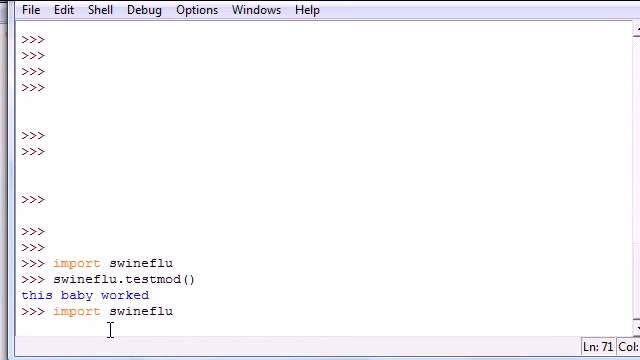
text(sw)
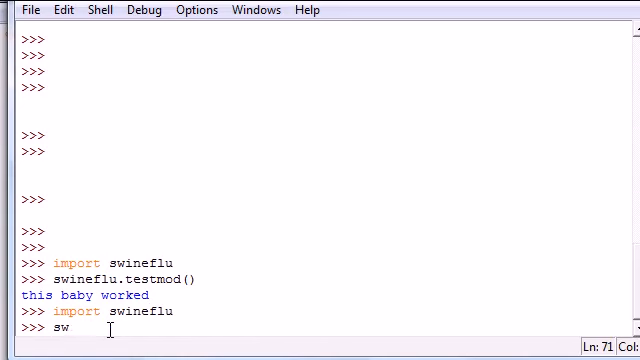
text(ineflu.te)
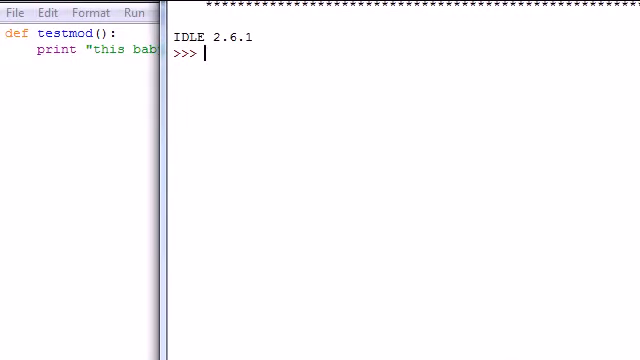
In the new shell, import swineflu and call swineflu.testmod(), printing "this baby is fat"
text(import swineflu)
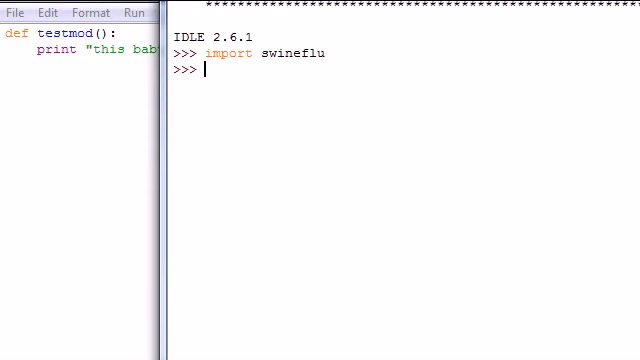
text(swineflu)
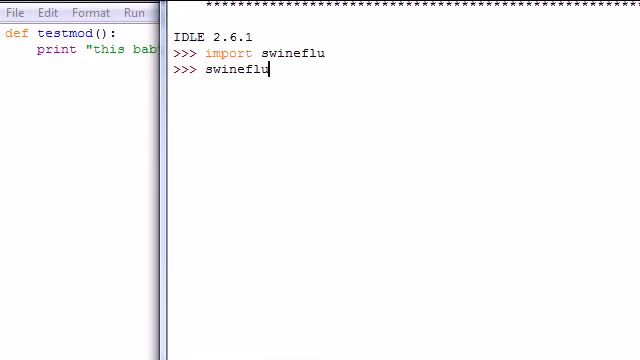
text(.test)
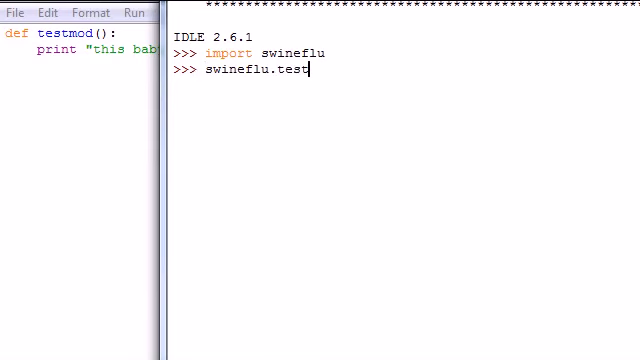
text(mod())
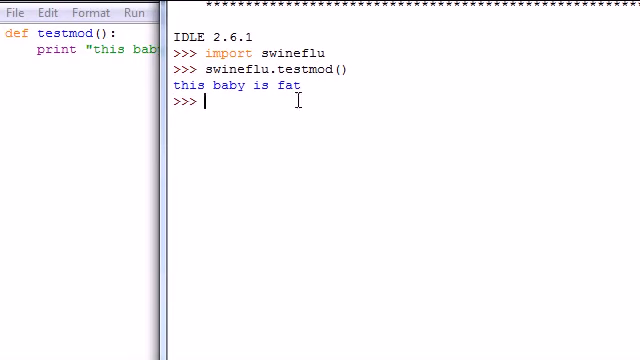